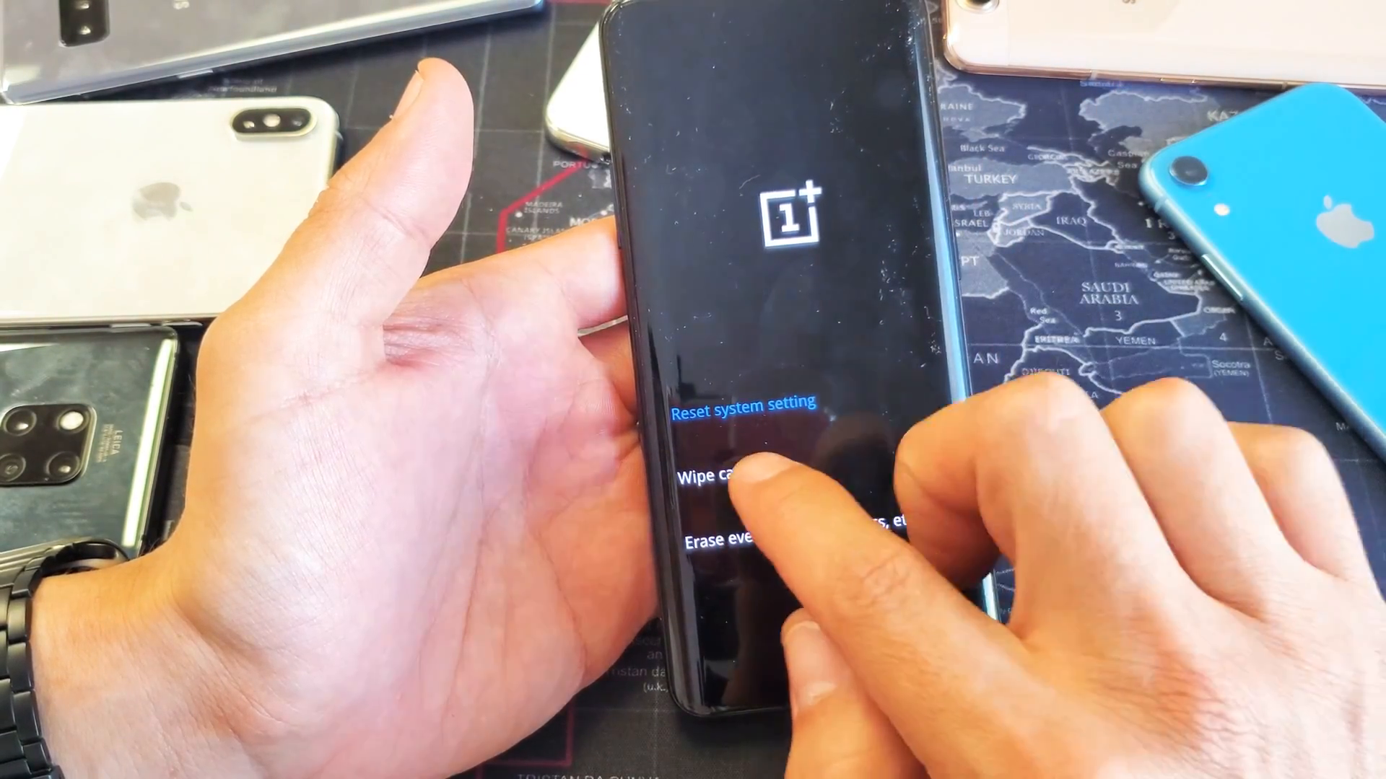
# Step: Wipe the cache partition with Yes confirmed, then reboot after 'Wipe success' appears
pyautogui.click(725, 478)
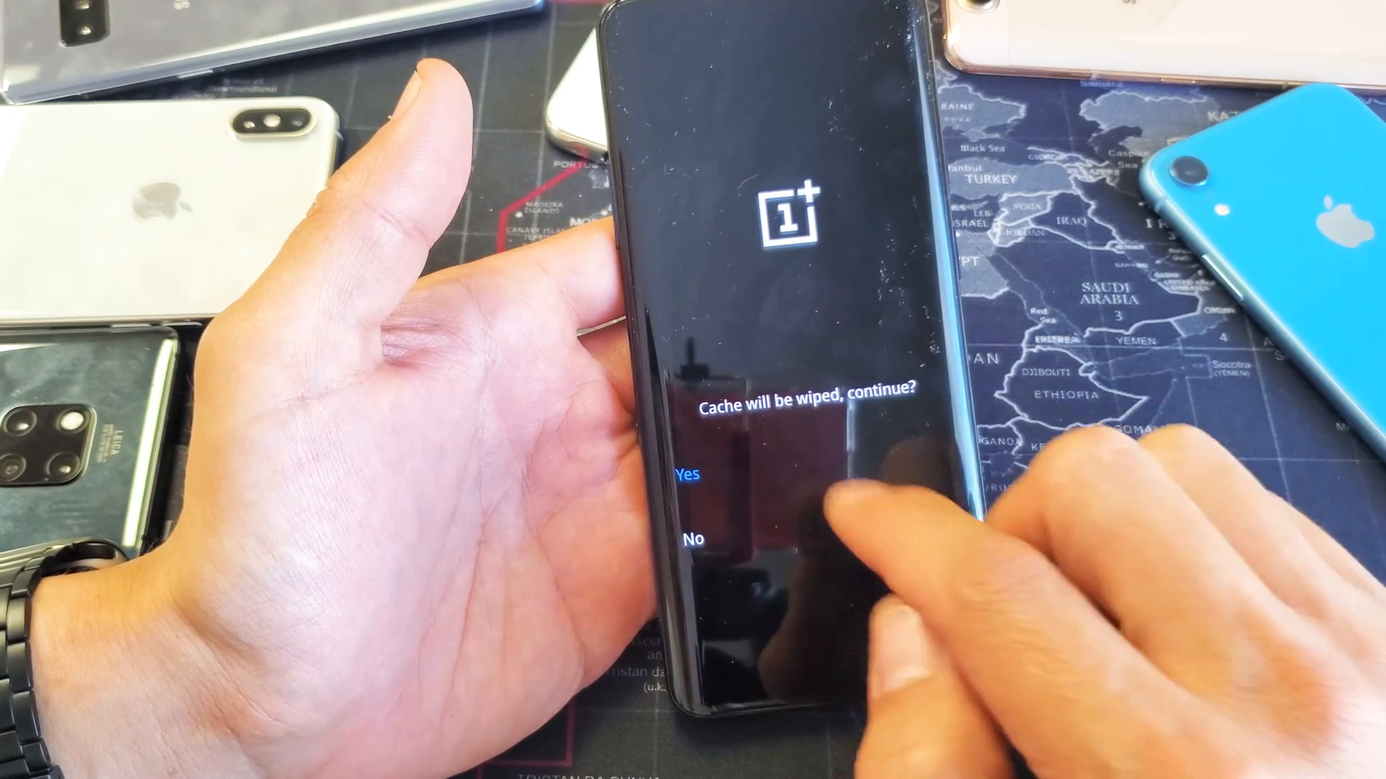
pyautogui.click(685, 475)
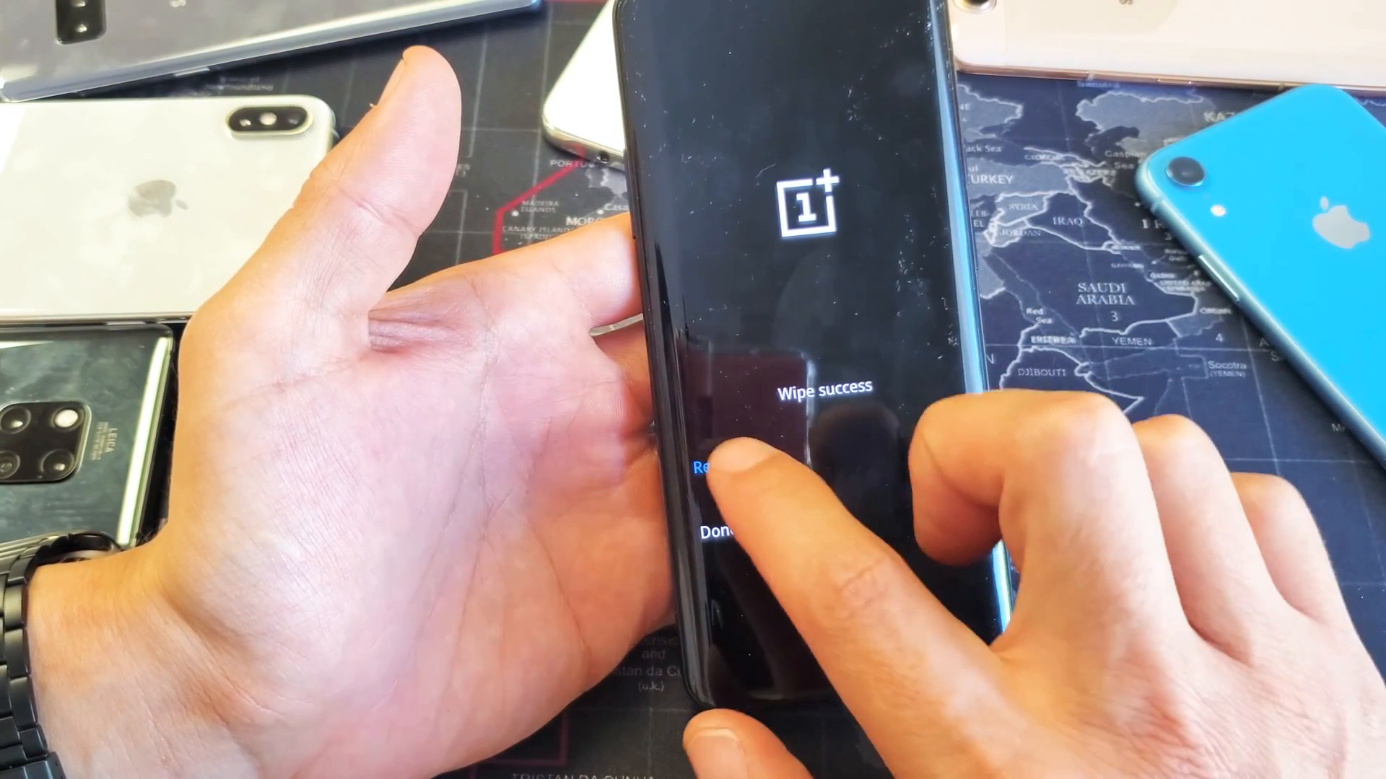
pyautogui.click(708, 466)
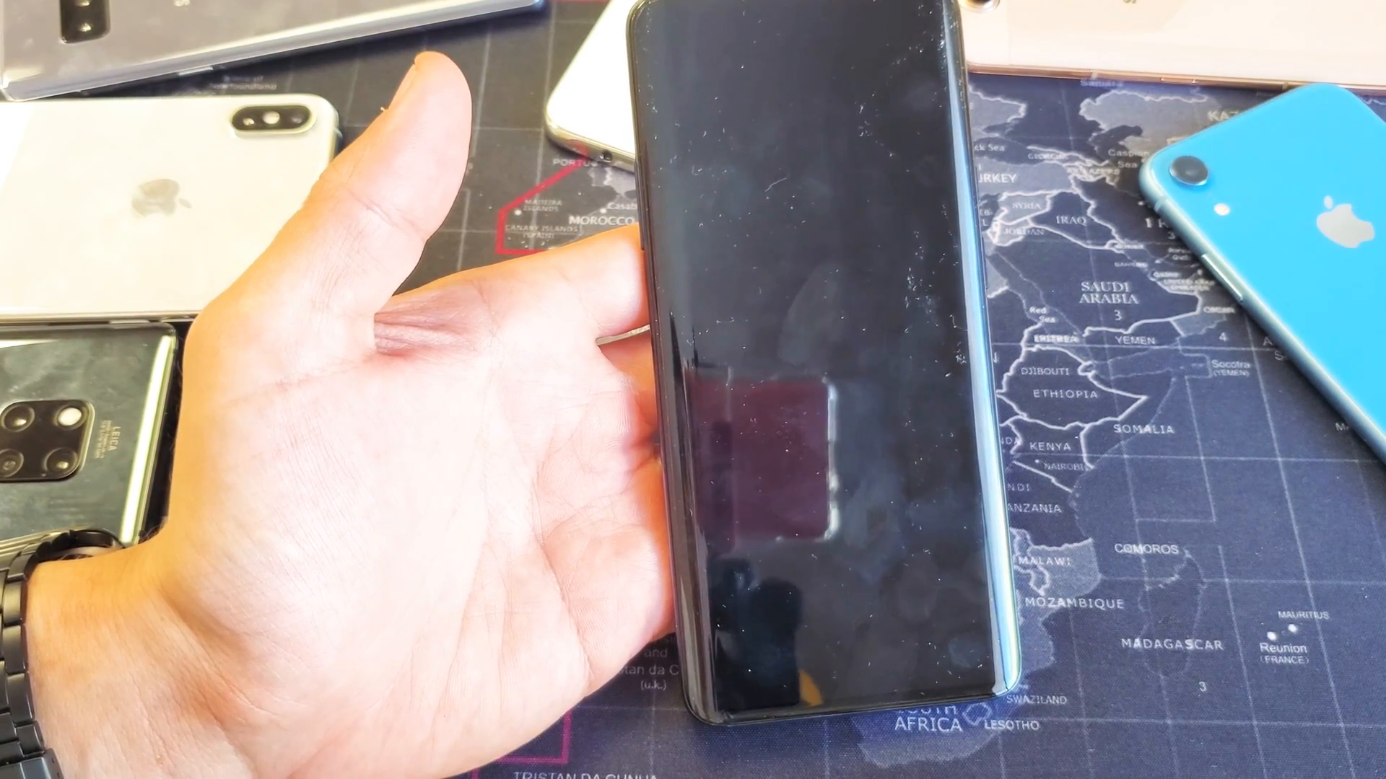